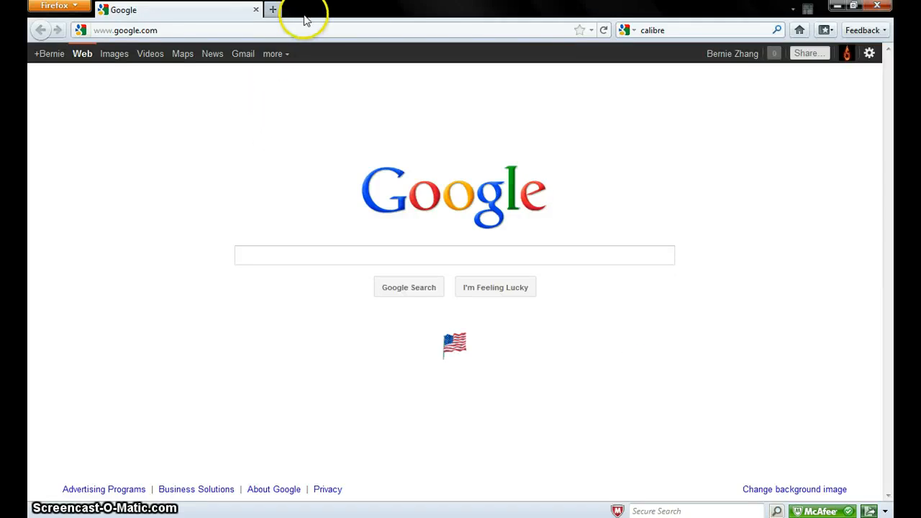
mouse_move(273, 8)
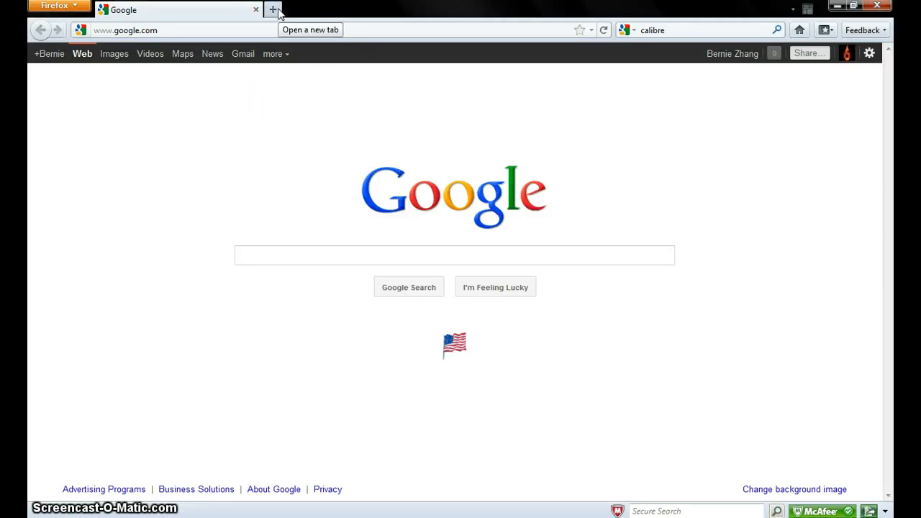
left_click(274, 9)
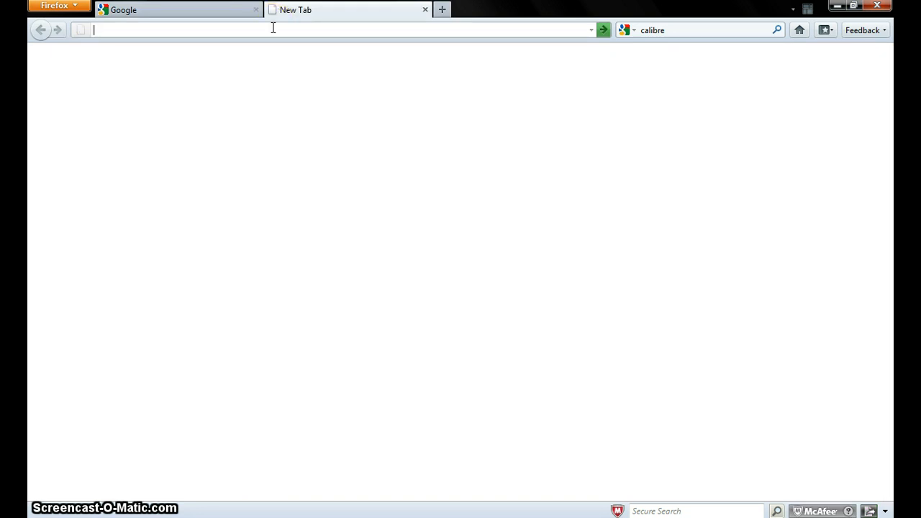
type("www.tuebl.com")
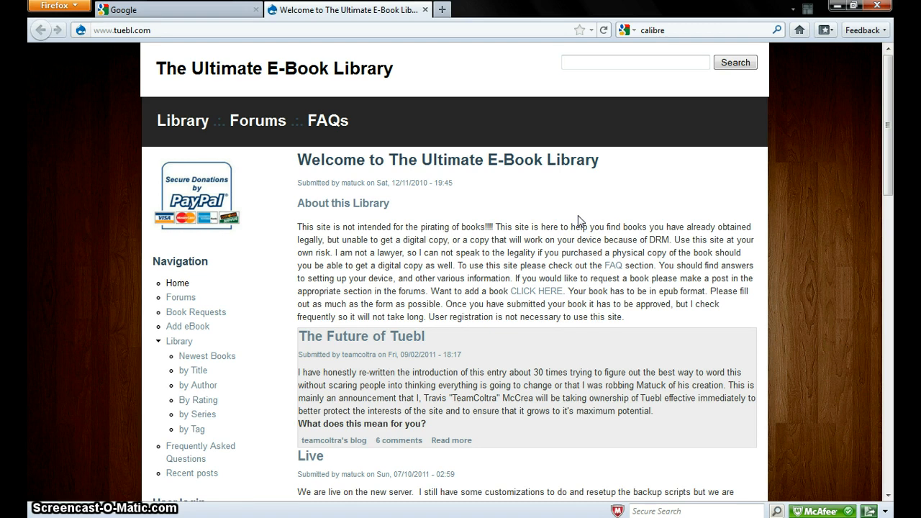
Search the Tuebl library for 'harry potter'
left_click(636, 62)
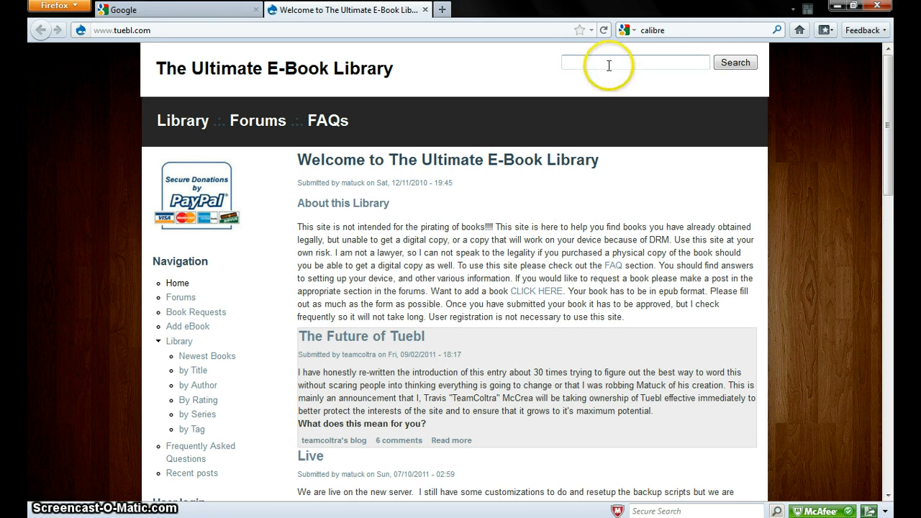
left_click(636, 62)
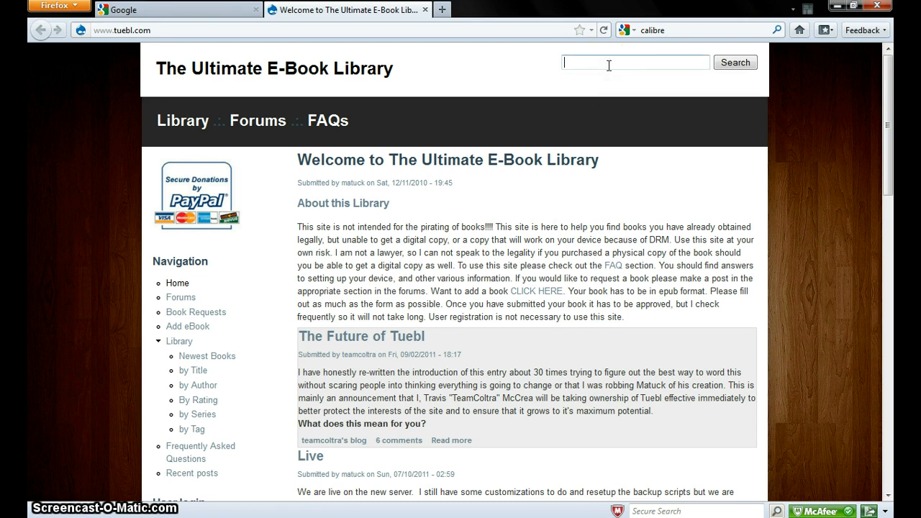
type("harry potter")
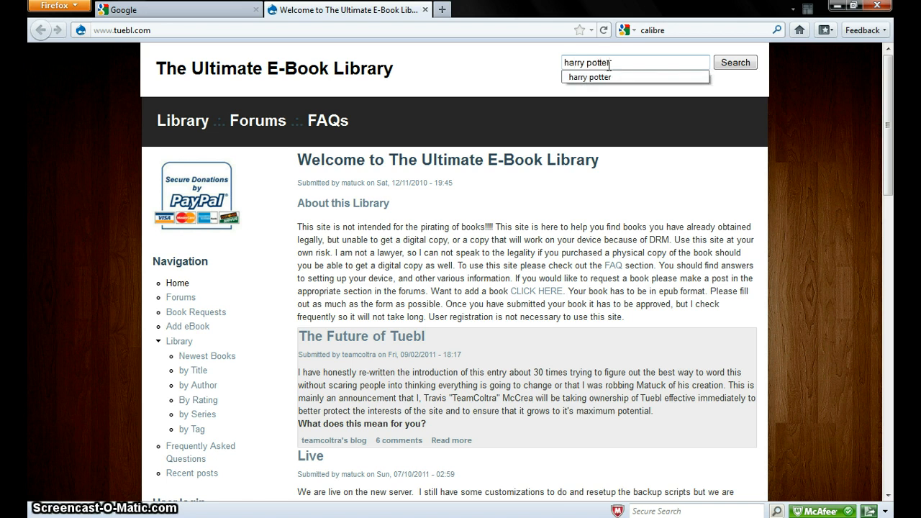
left_click(734, 62)
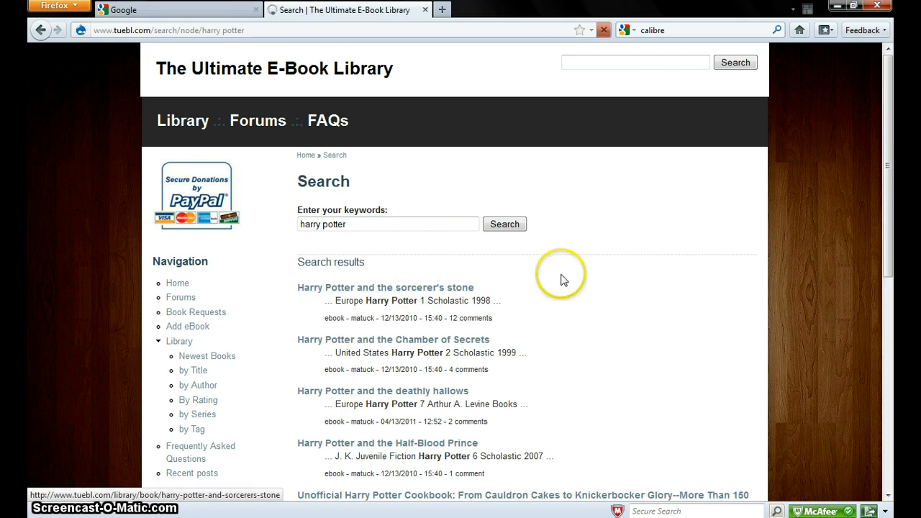
Open the 'Harry Potter and the sorcerer's stone' result from the search list
left_click(386, 288)
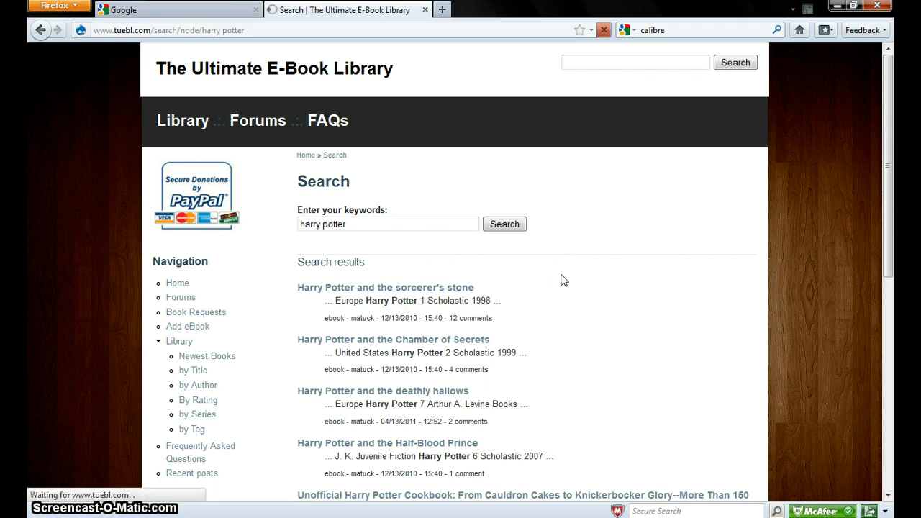
left_click(386, 288)
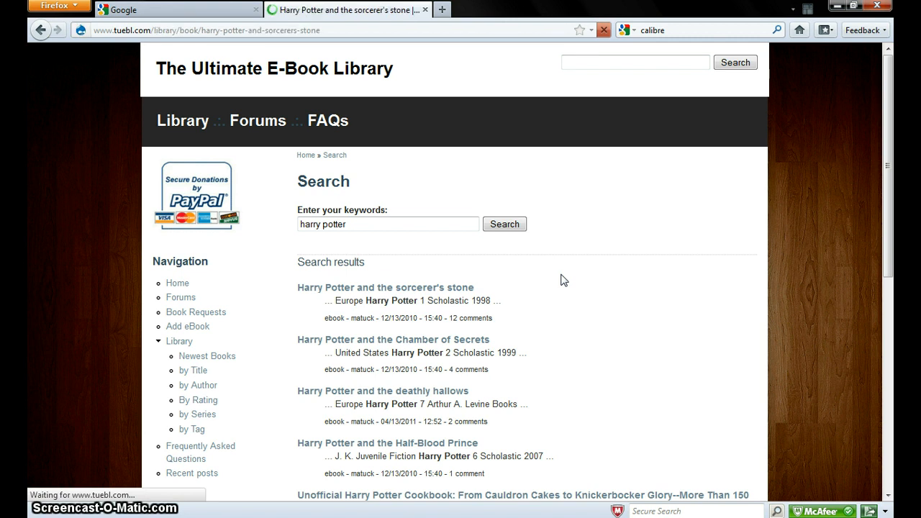
Download the sorcerer's stone .epub file, choosing Save File and confirming
left_click(385, 287)
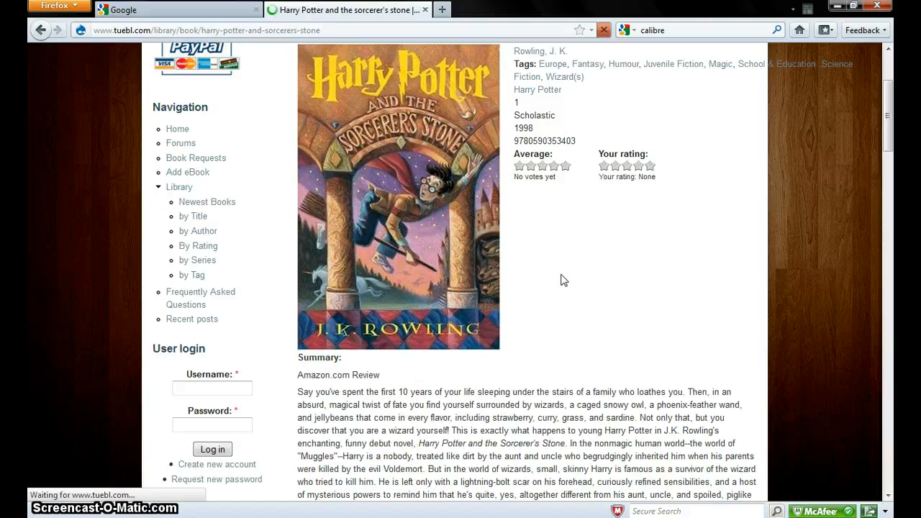
scroll("down", 3)
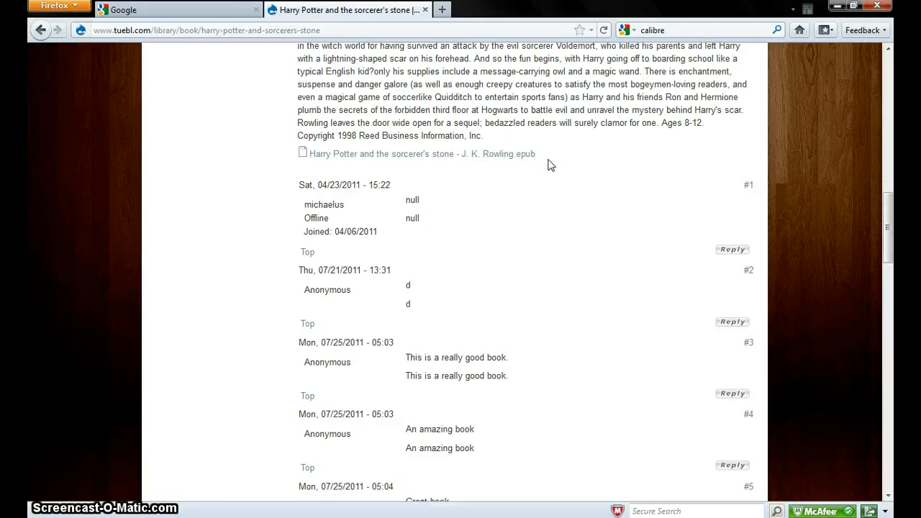
left_click(420, 153)
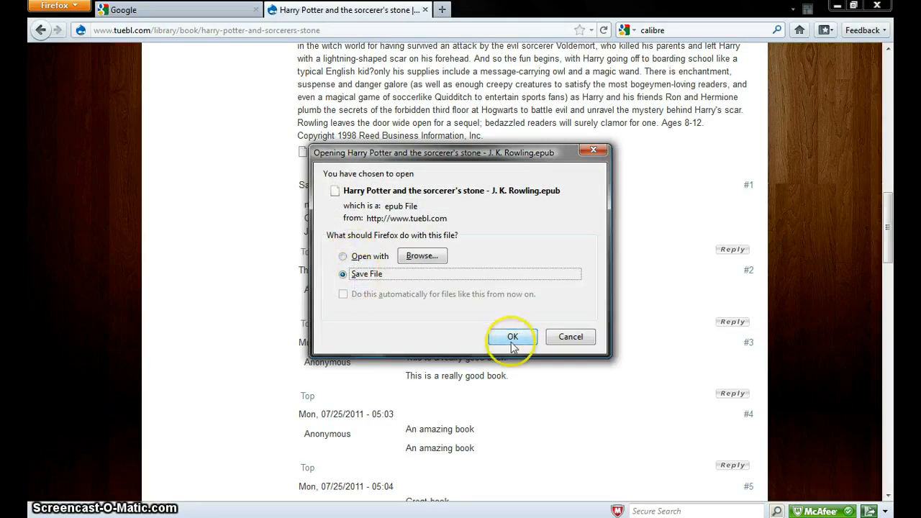
left_click(513, 337)
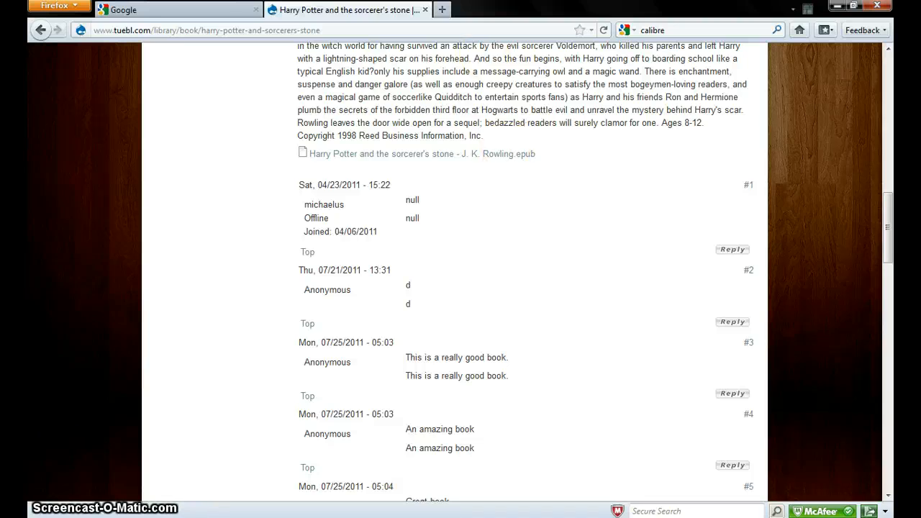
mouse_move(441, 9)
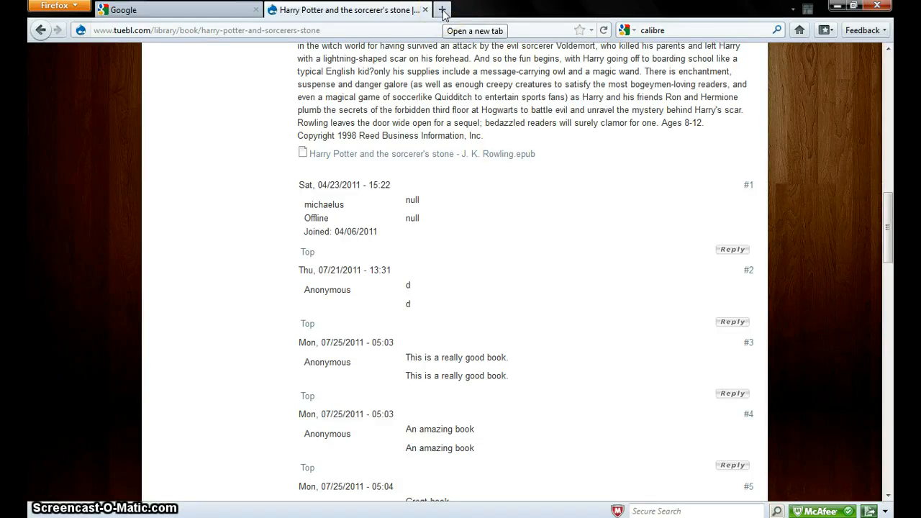
Go to calibre-ebook.com's Download page in a new tab and choose the Windows version
left_click(443, 9)
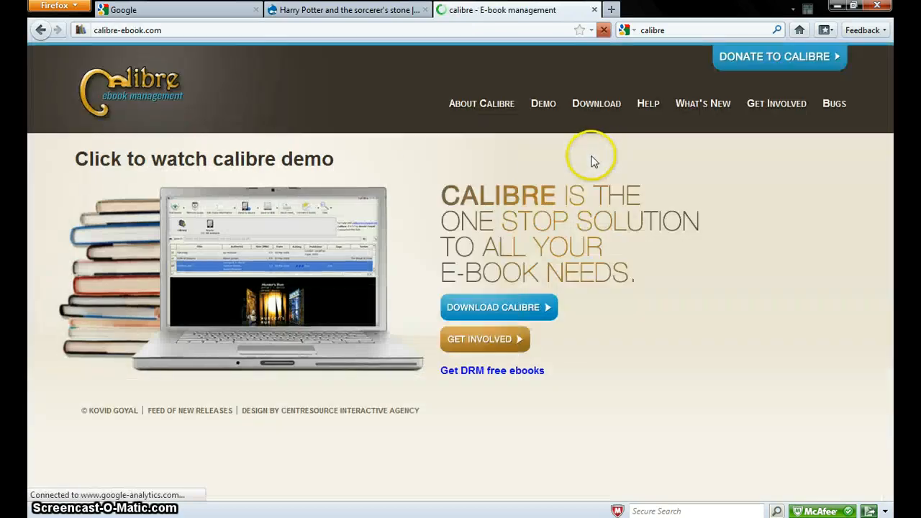
left_click(596, 104)
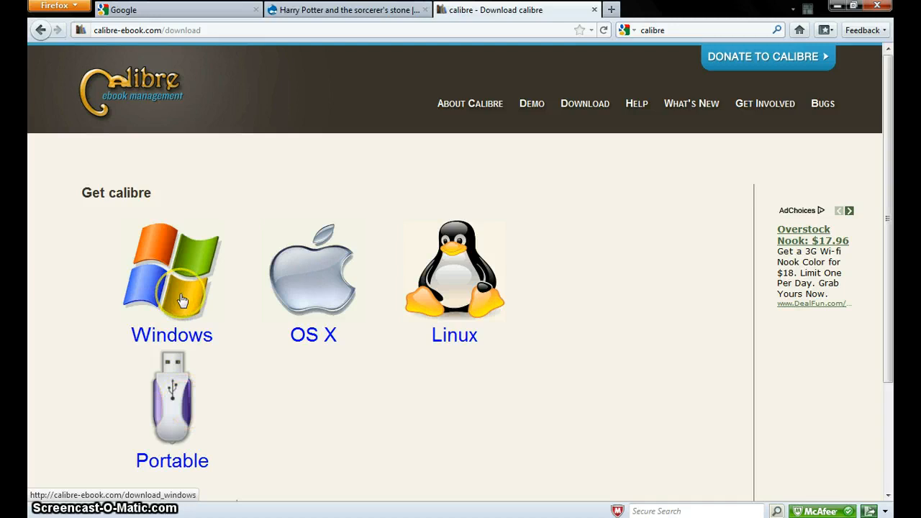
mouse_move(359, 320)
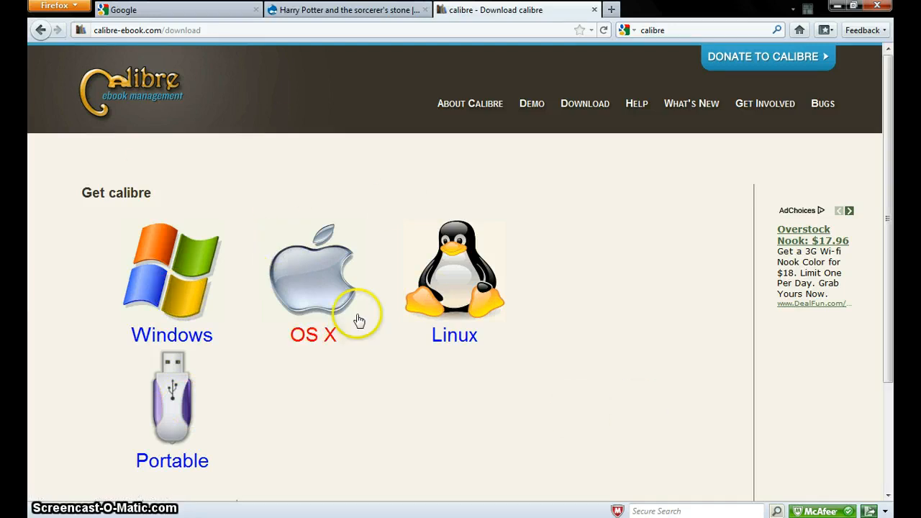
mouse_move(186, 281)
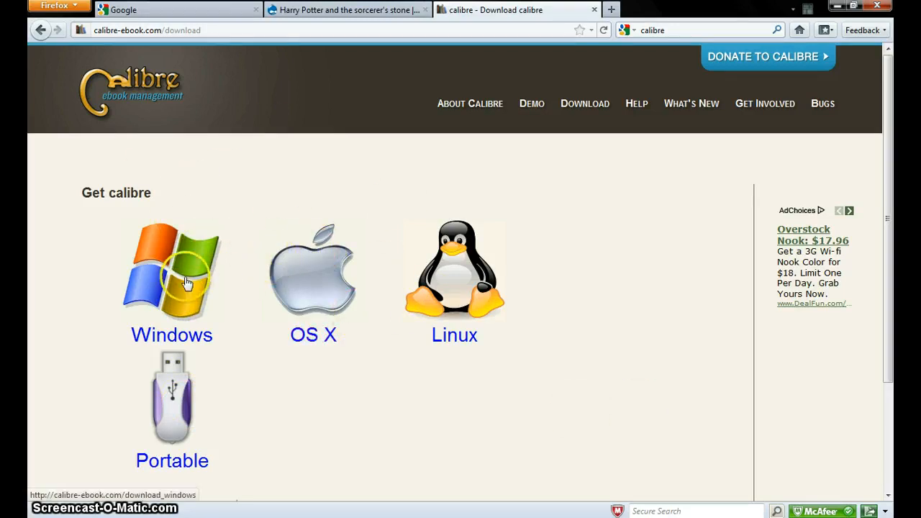
left_click(173, 274)
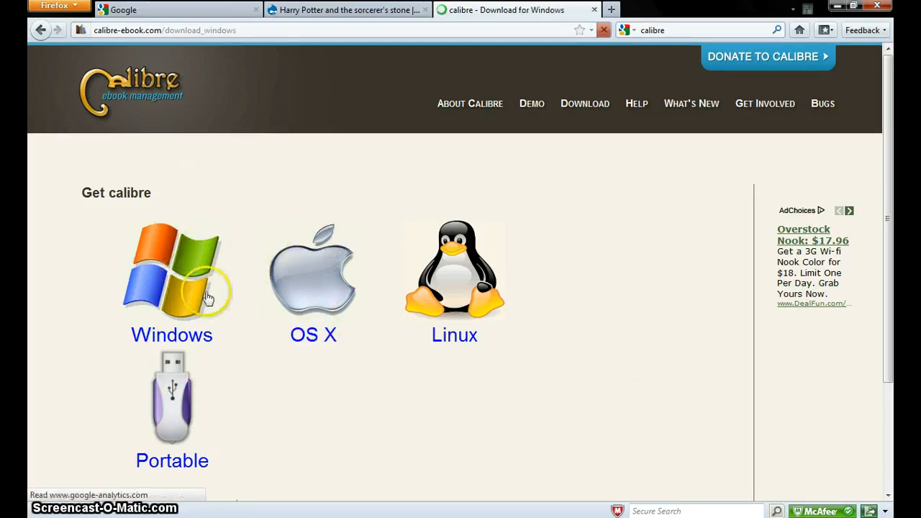
Bring up options for the Download calibre link, then close the calibre tab
left_click(172, 271)
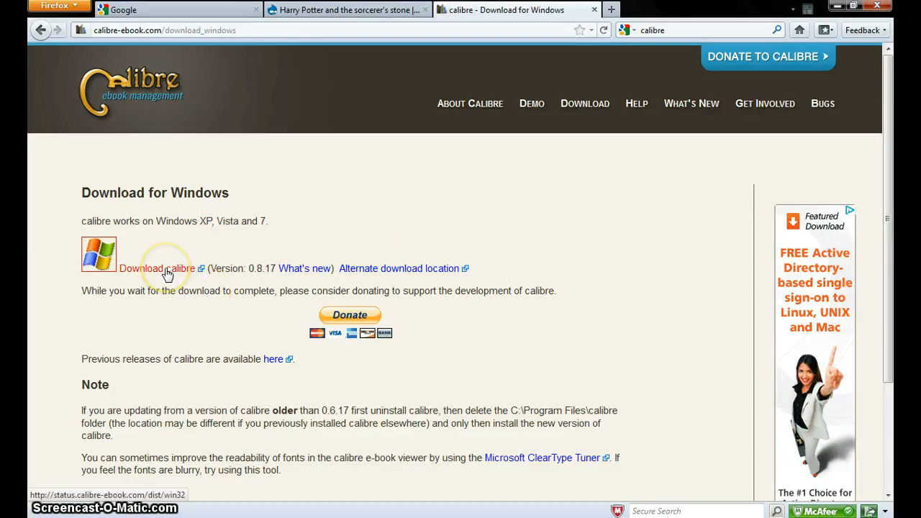
right_click(151, 268)
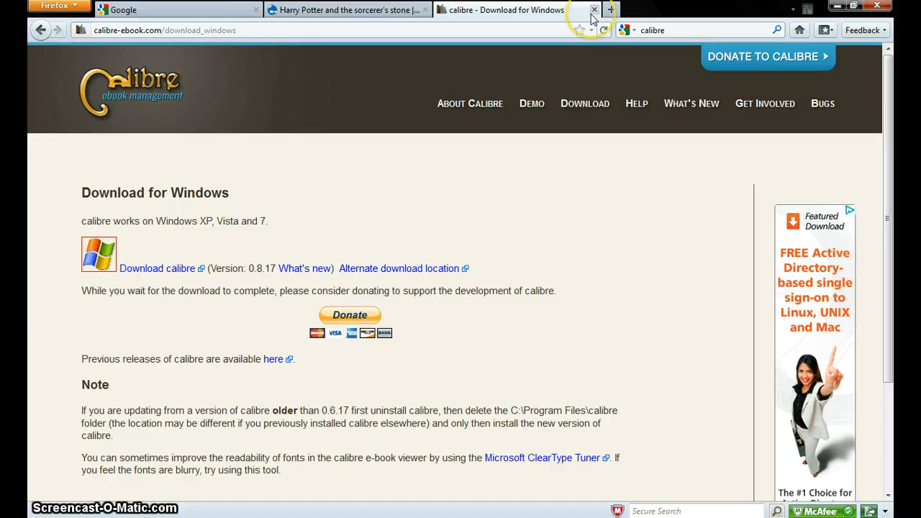
left_click(593, 9)
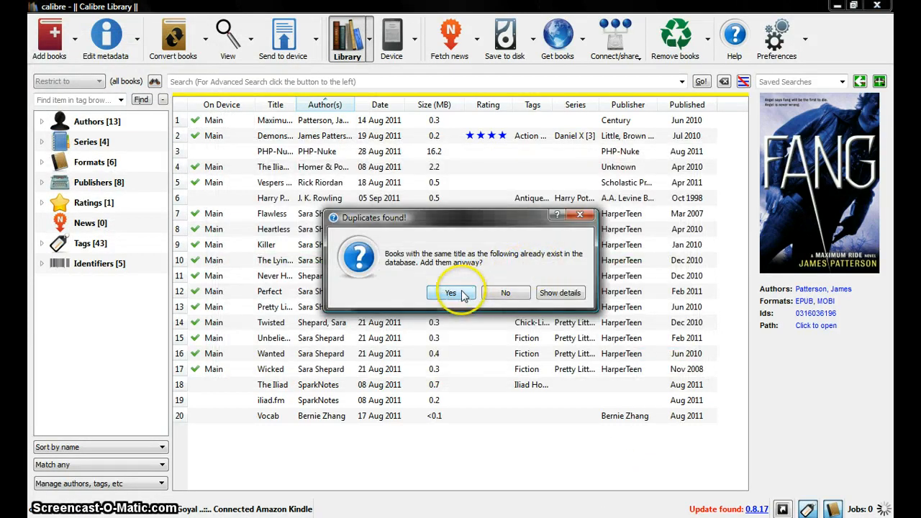
Answer Yes in the Duplicates found dialog so the EPUB is added anyway
left_click(450, 294)
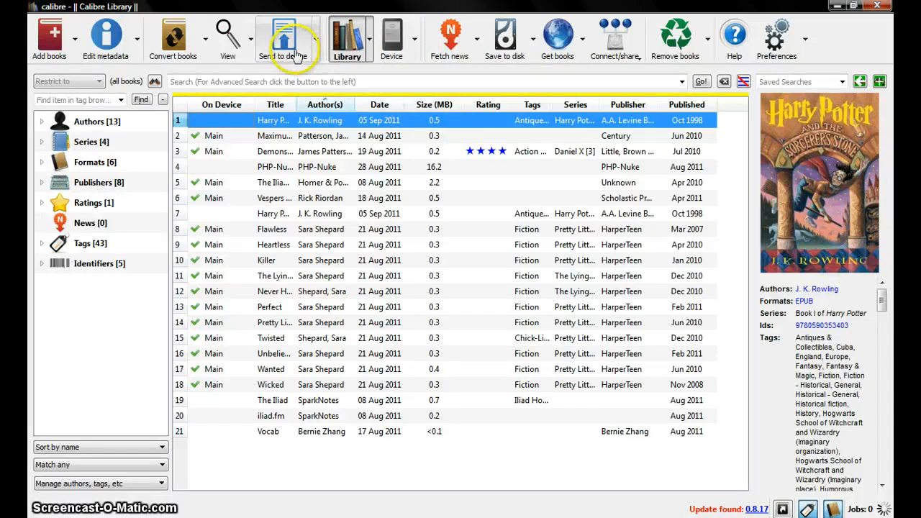
Send the Sorcerer's Stone book to the Kindle, accepting automatic conversion before upload
left_click(282, 36)
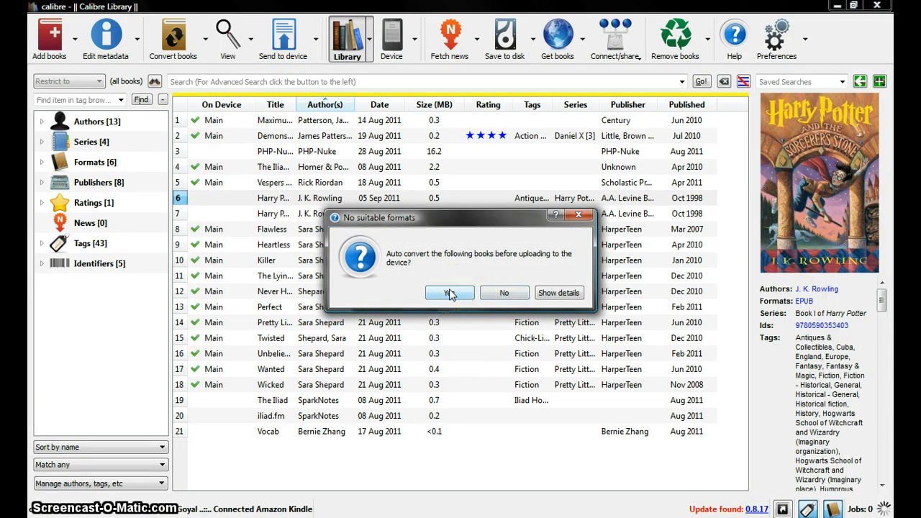
left_click(449, 294)
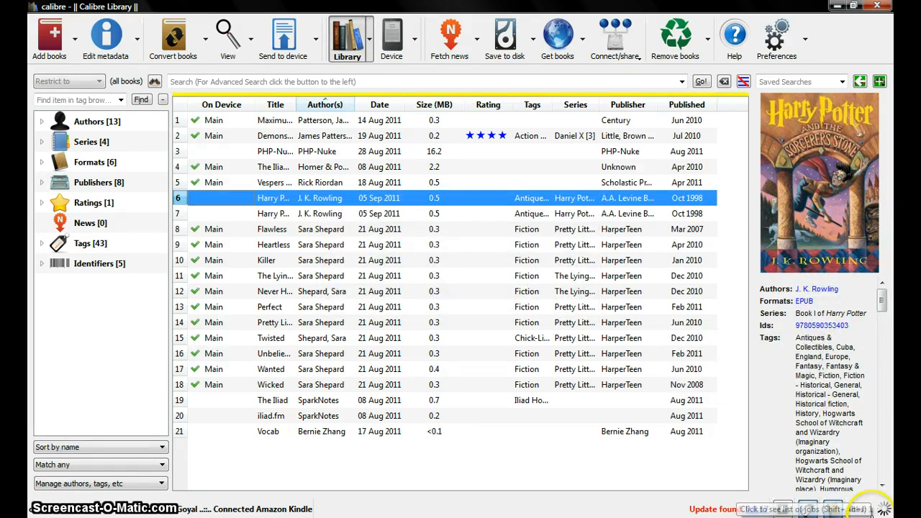
left_click(857, 509)
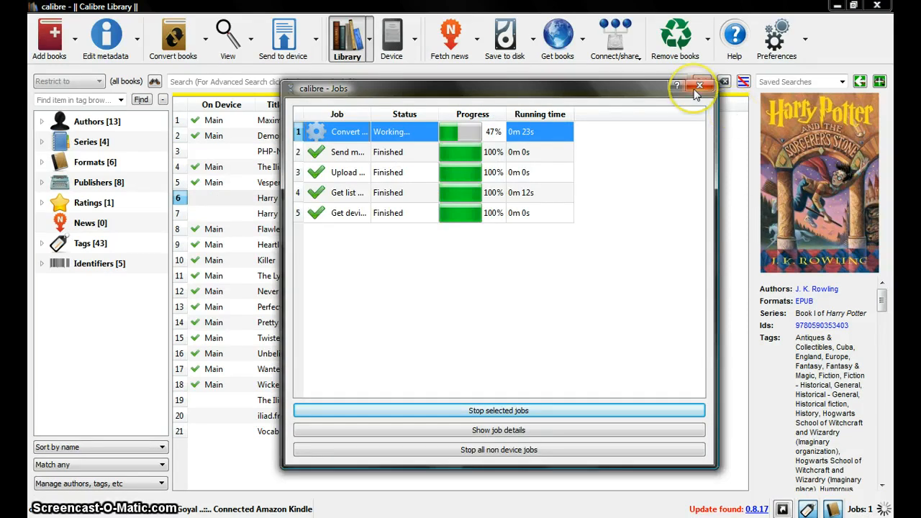
left_click(699, 85)
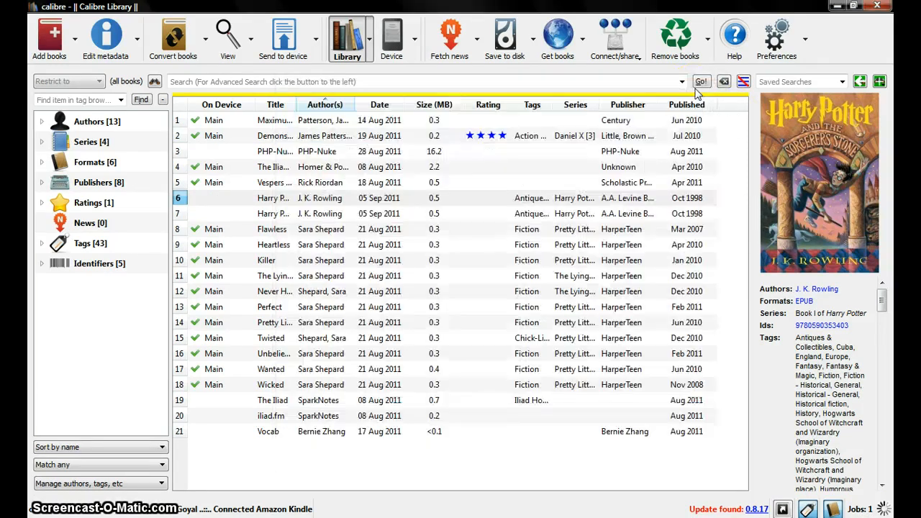